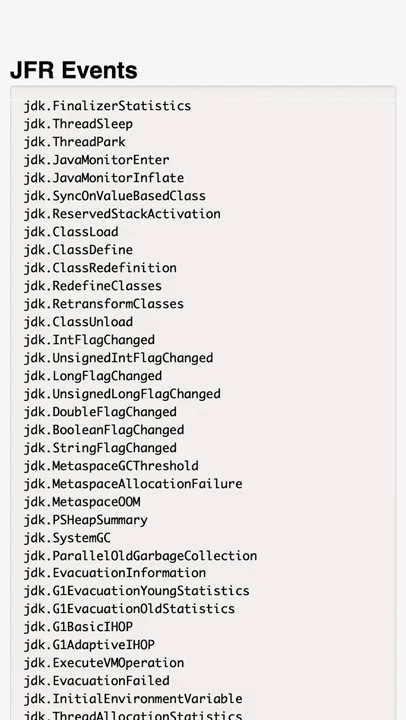
scroll("down", 3)
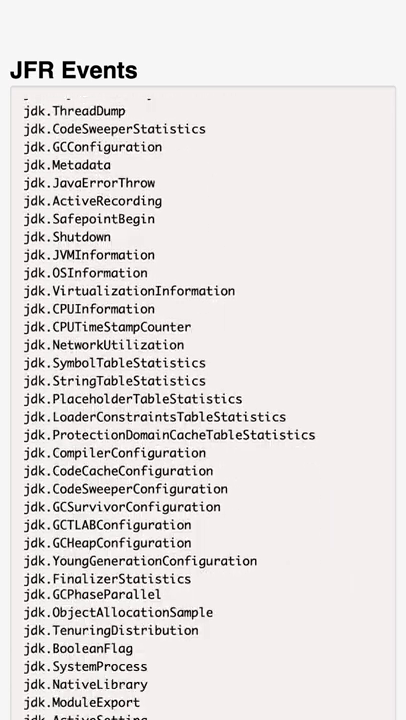